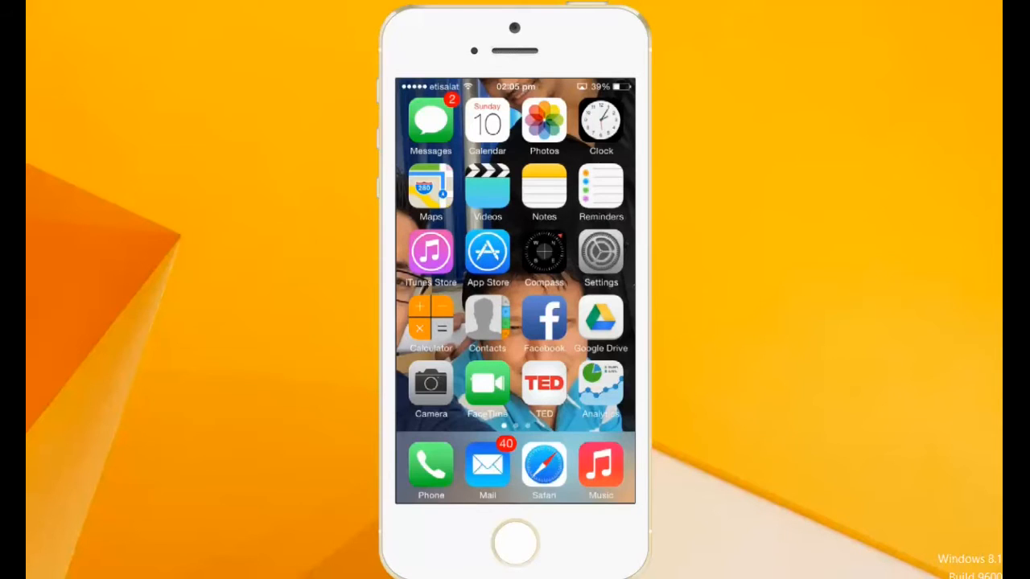
Step: Launch the Settings app from the home screen icon
click(600, 251)
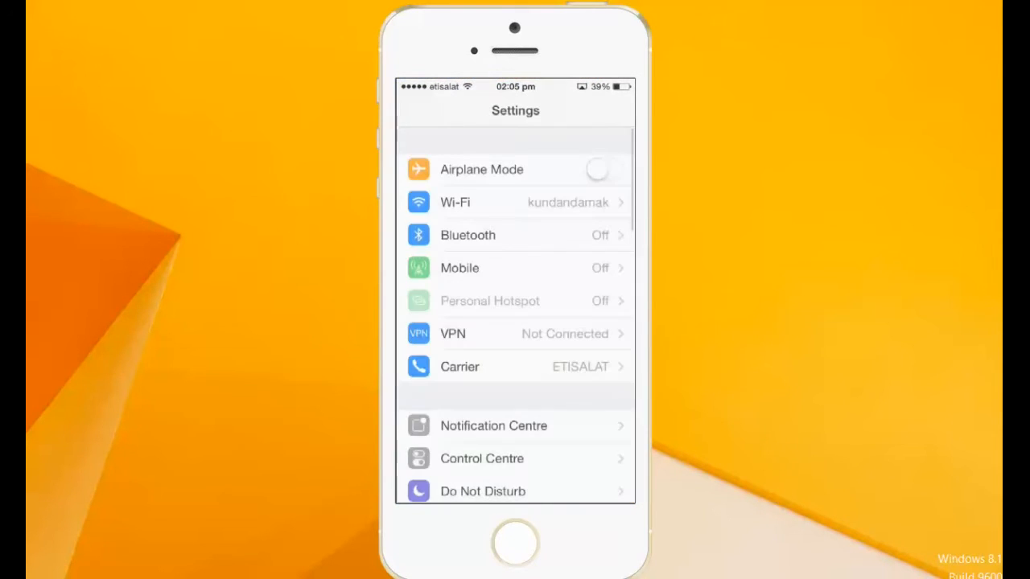
Step: Reach the General page by scrolling the main Settings list down to it
click(602, 169)
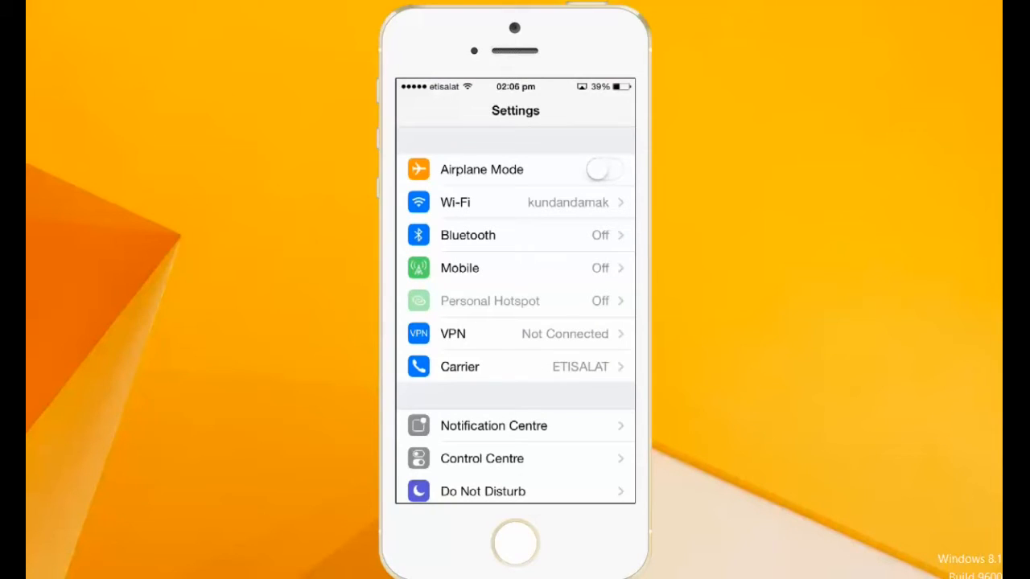
scroll(down, 3)
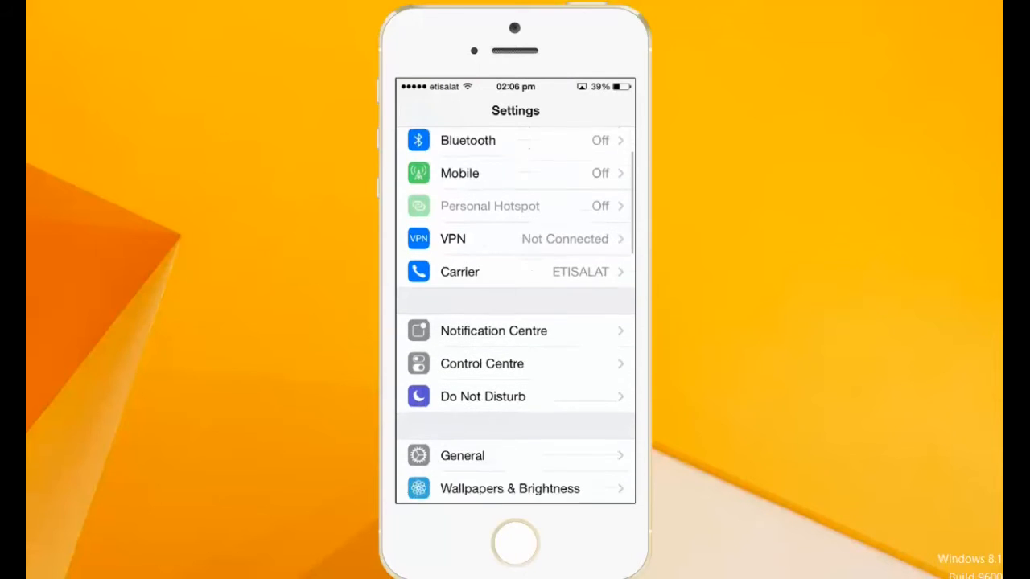
scroll(down, 3)
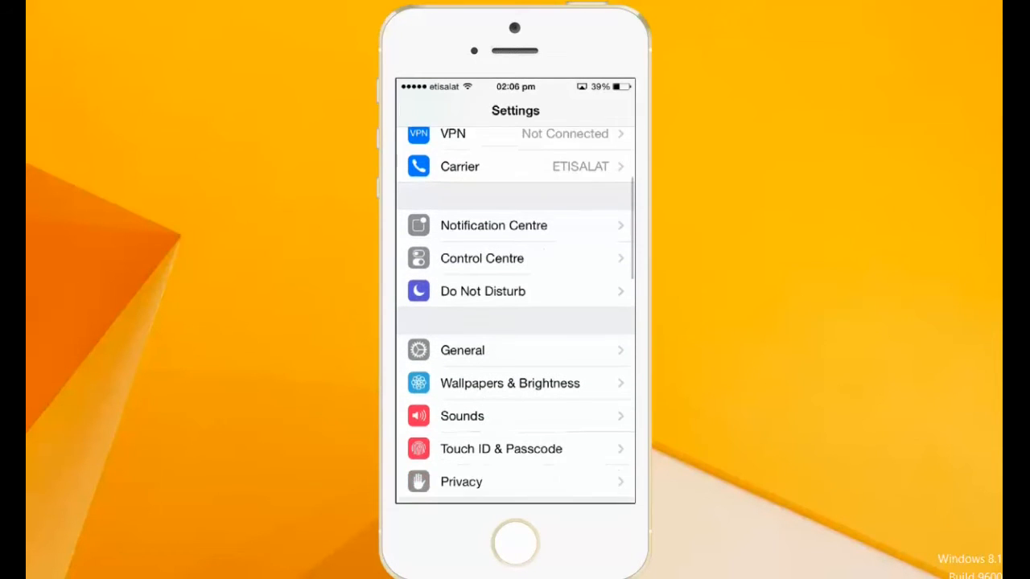
scroll(down, 3)
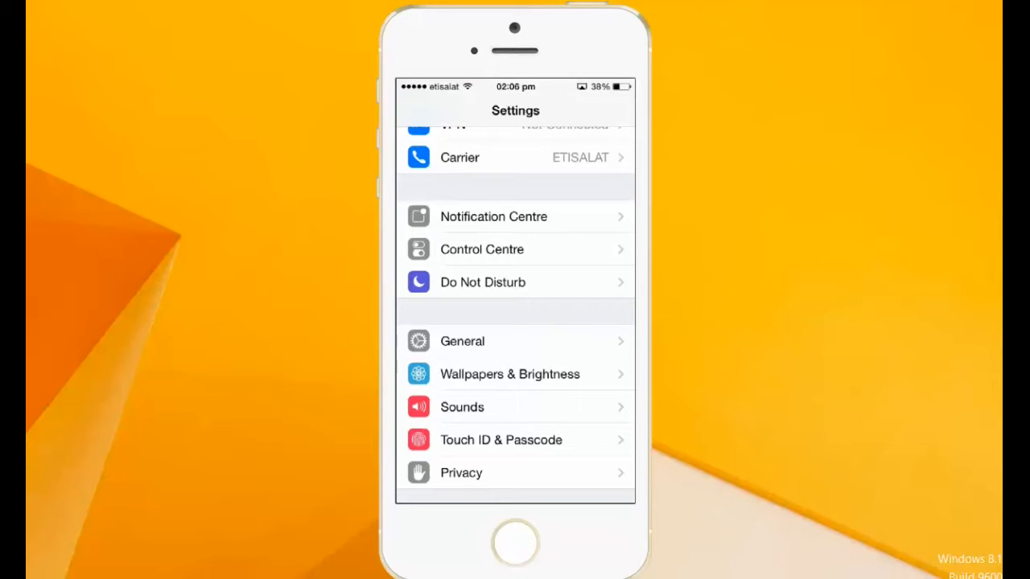
click(462, 341)
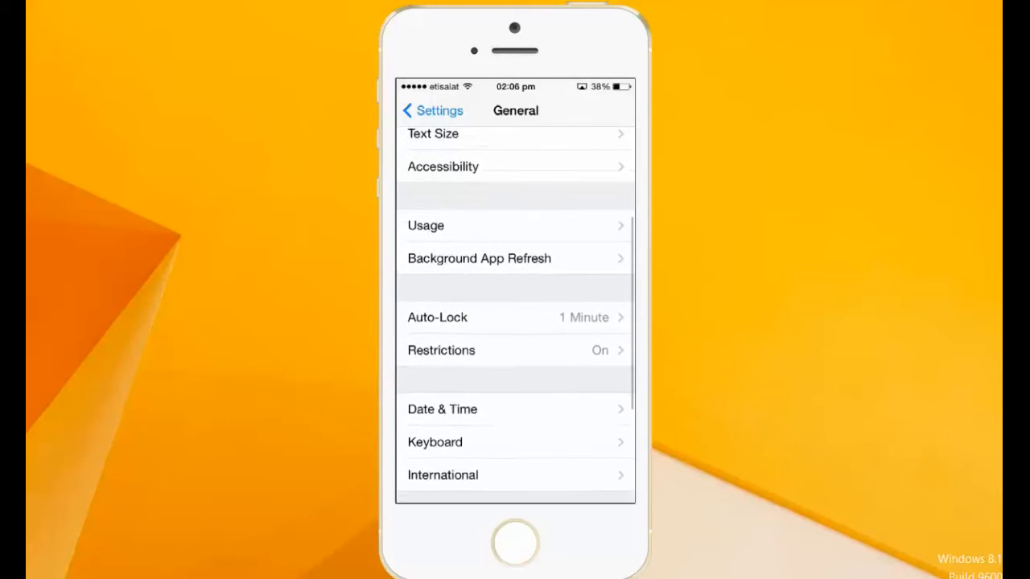
Step: Reach the Language list via International, with British English currently checked
scroll(down, 3)
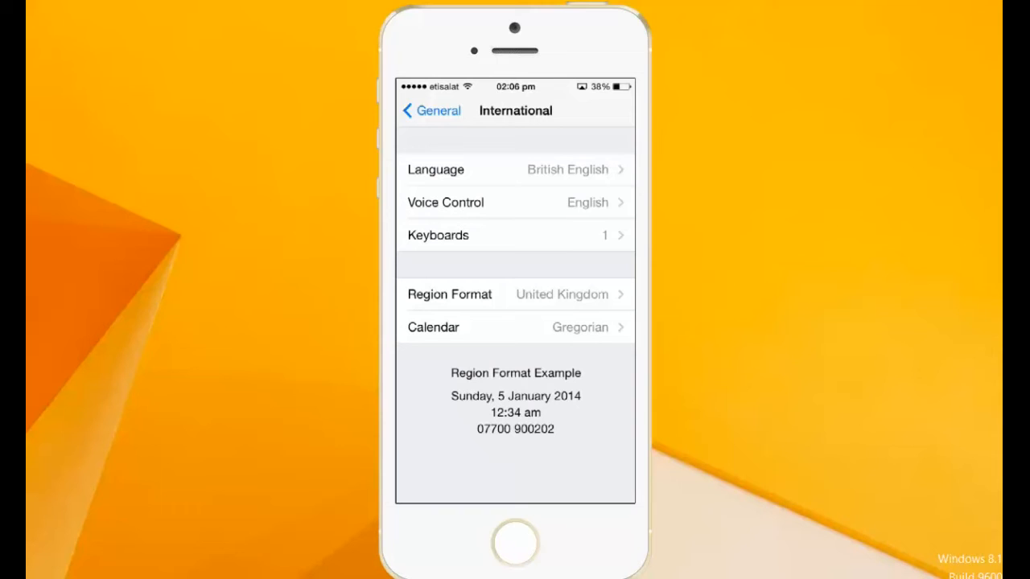
click(515, 169)
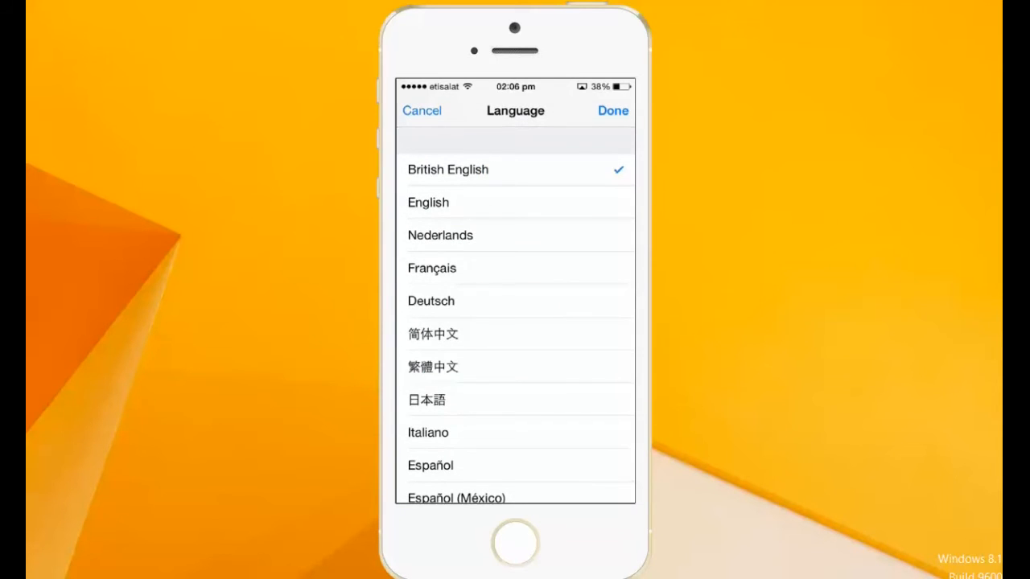